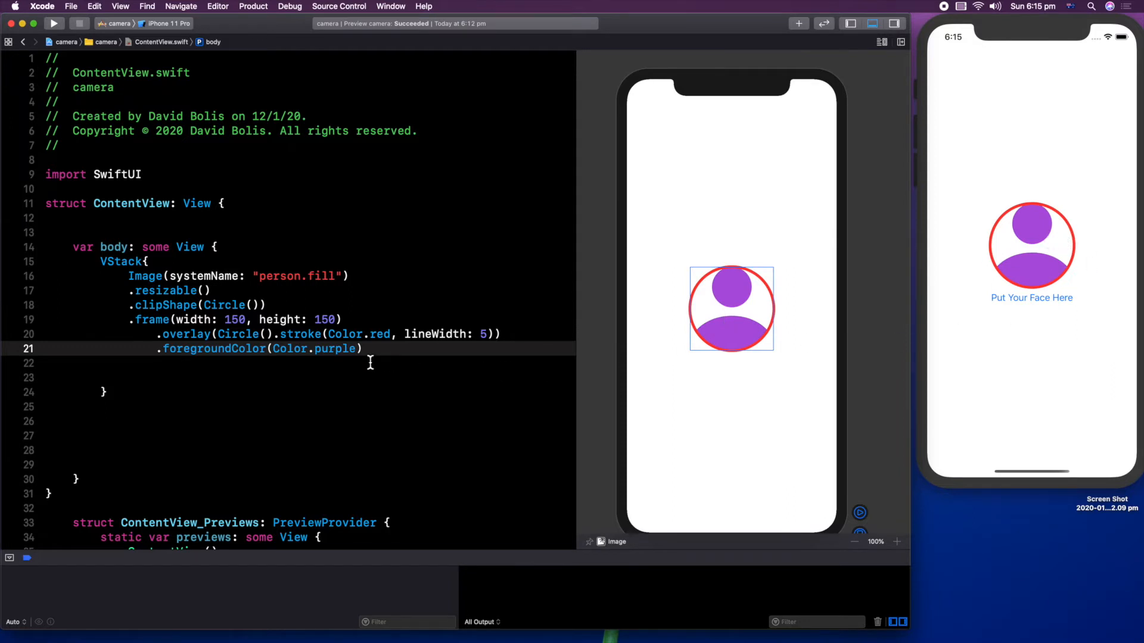
Add Button("Put Your Face Here") below the purple circular image and check the preview.
{"action": "left_click", "coordinate": [389, 414]}
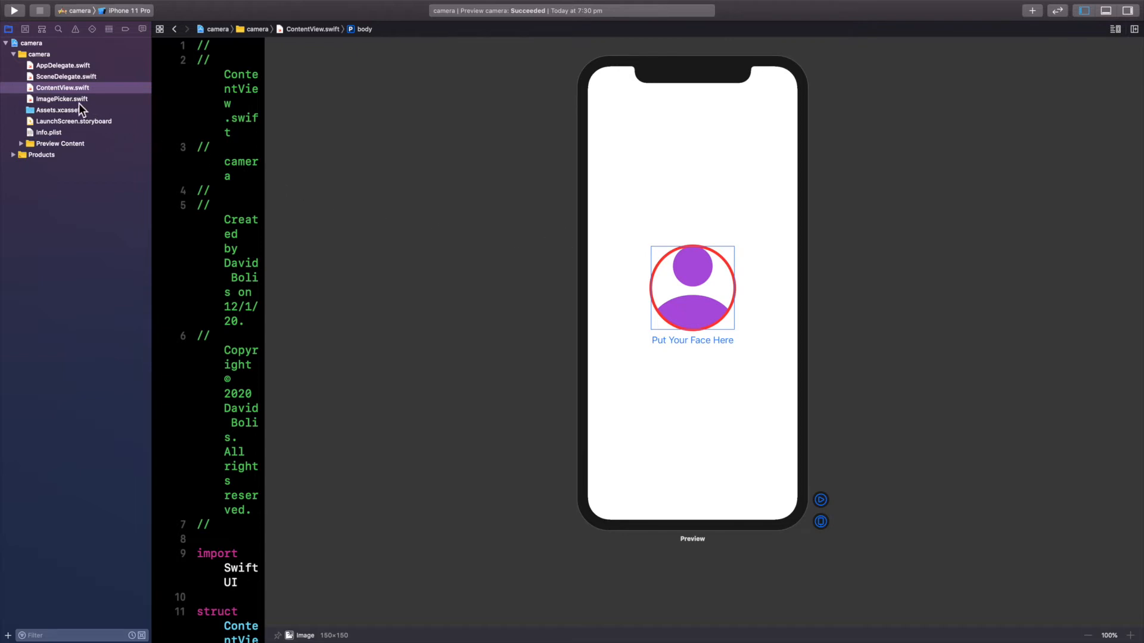
{"action": "mouse_move", "coordinate": [43, 87]}
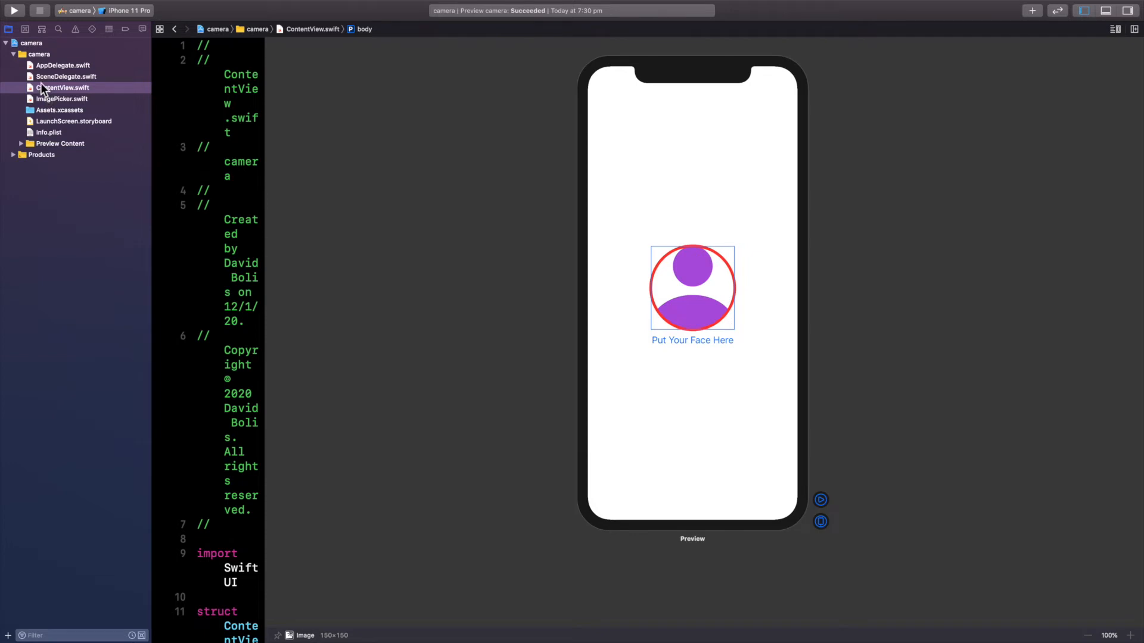
Reopen ContentView.swift from the Project Navigator.
{"action": "left_click", "coordinate": [62, 99]}
{"action": "type", "text": "}).onRecieve"}
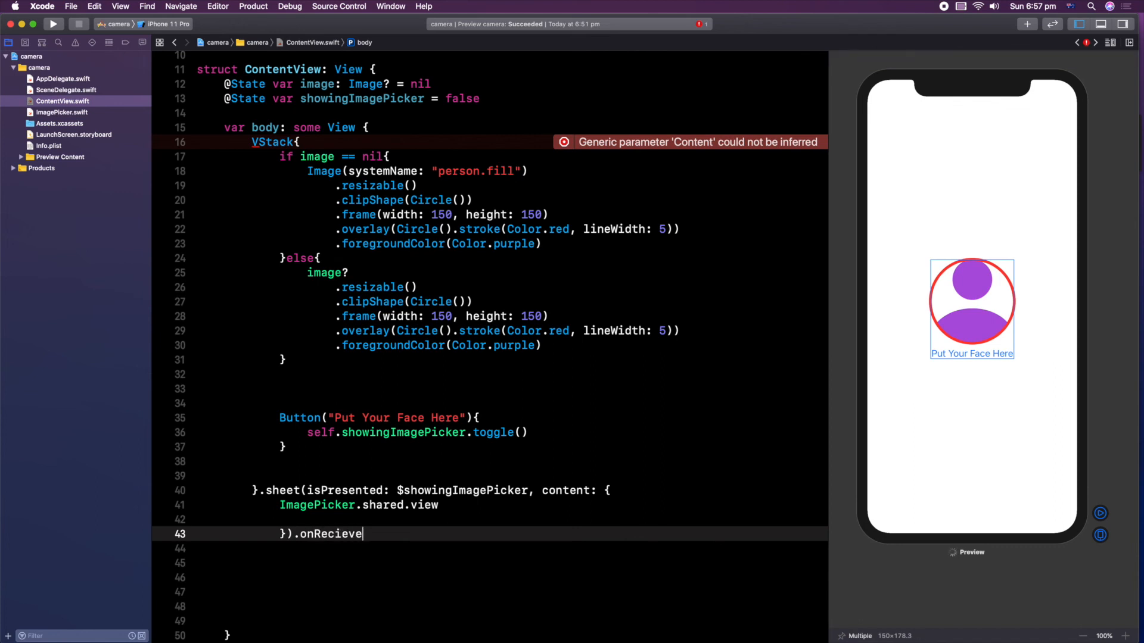
Attach a sheet presenting ImagePicker.shared.view, then begin the .onRecieve( call.
{"action": "type", "text": "("}
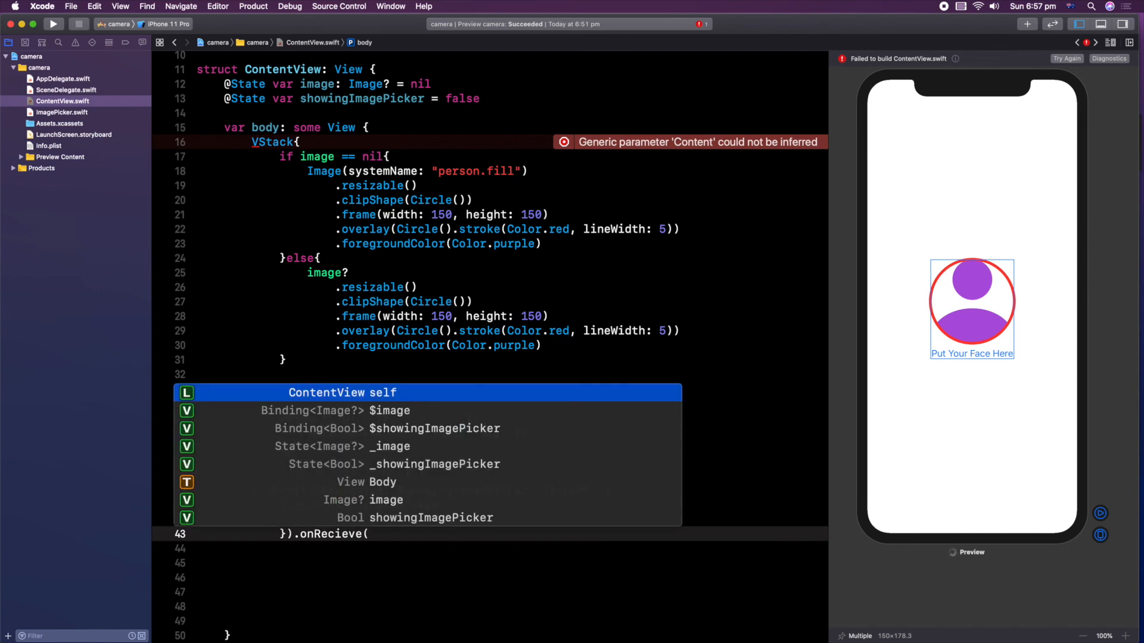